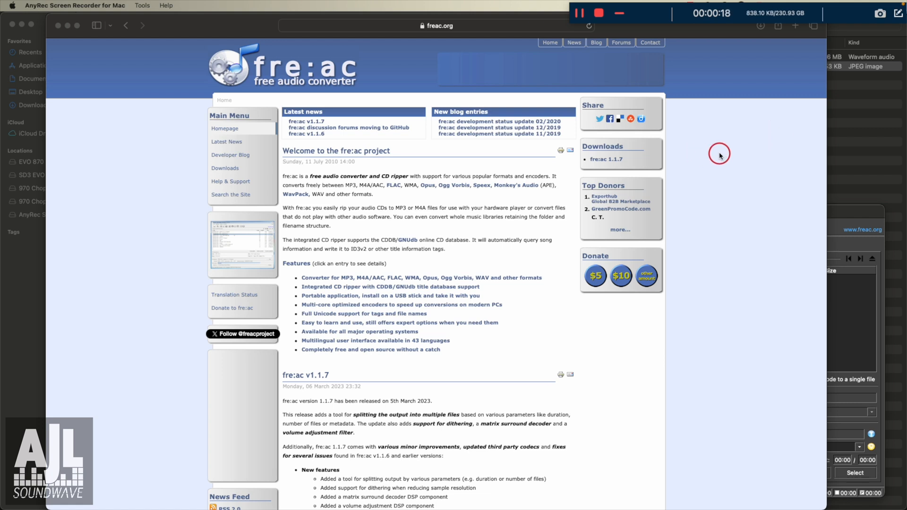
mouse_move(735, 154)
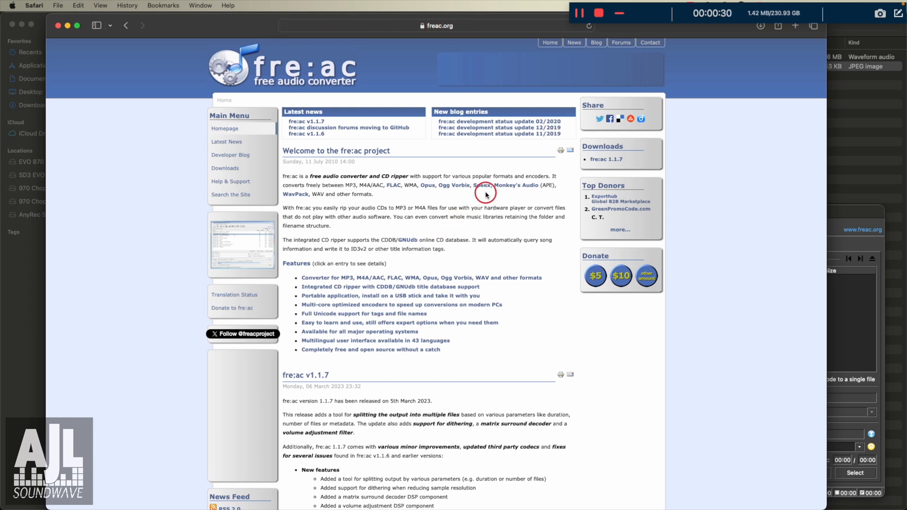
mouse_move(497, 193)
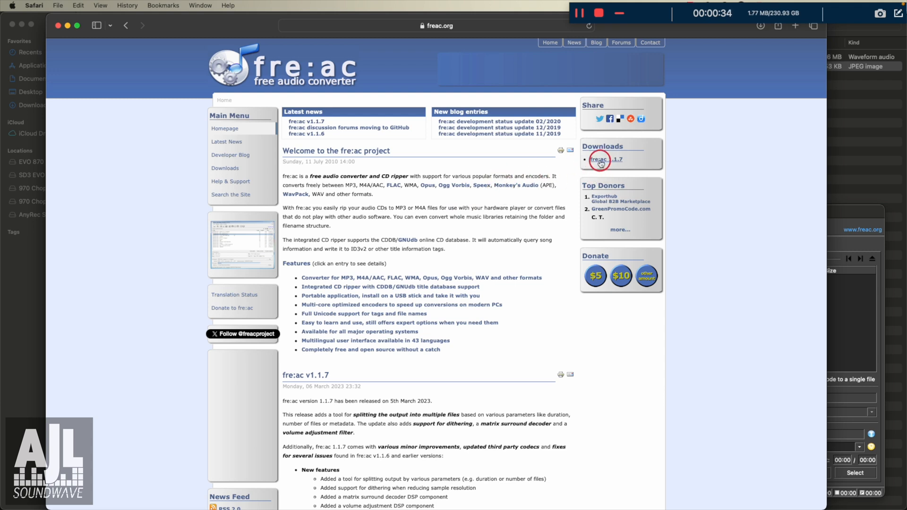
- Open the fre:ac 1.1.7 download page from the freac.org Downloads sidebar
left_click(601, 161)
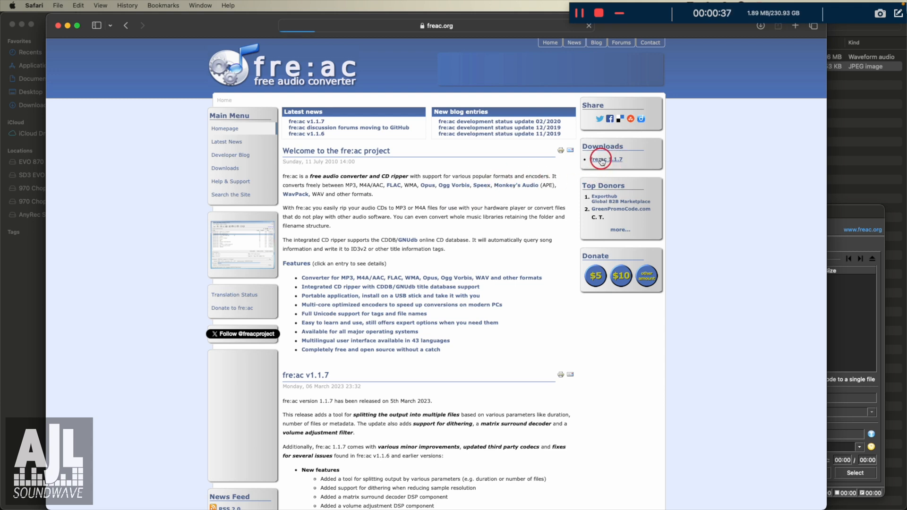
left_click(605, 159)
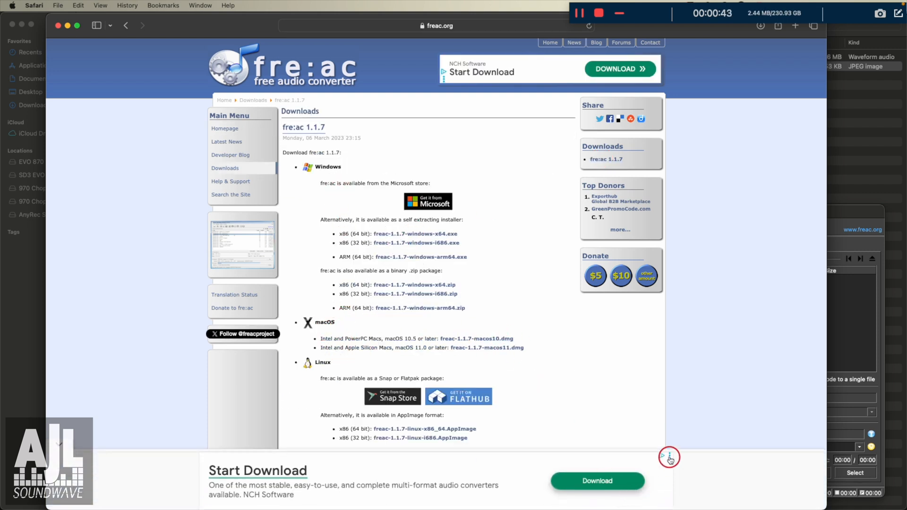
- Launch fre:ac and open the LAME MP3 Encoder configuration dialog
left_click(126, 25)
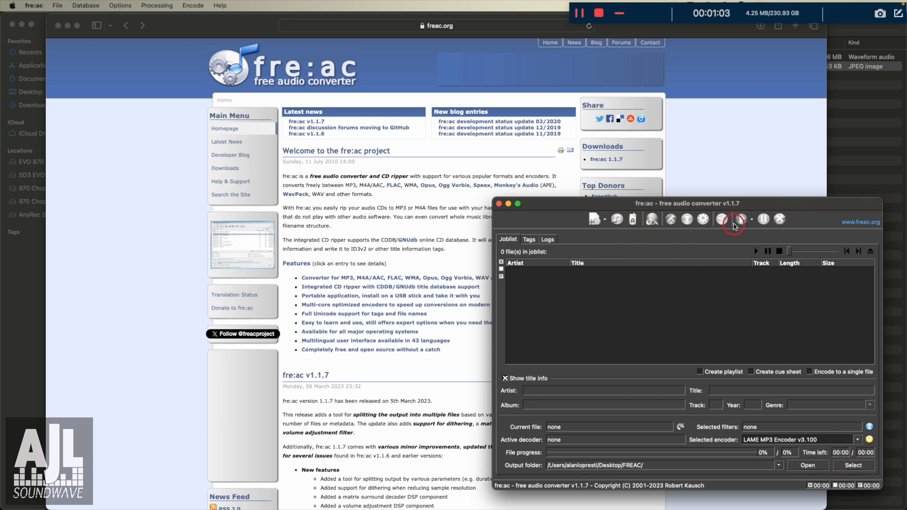
left_click(702, 219)
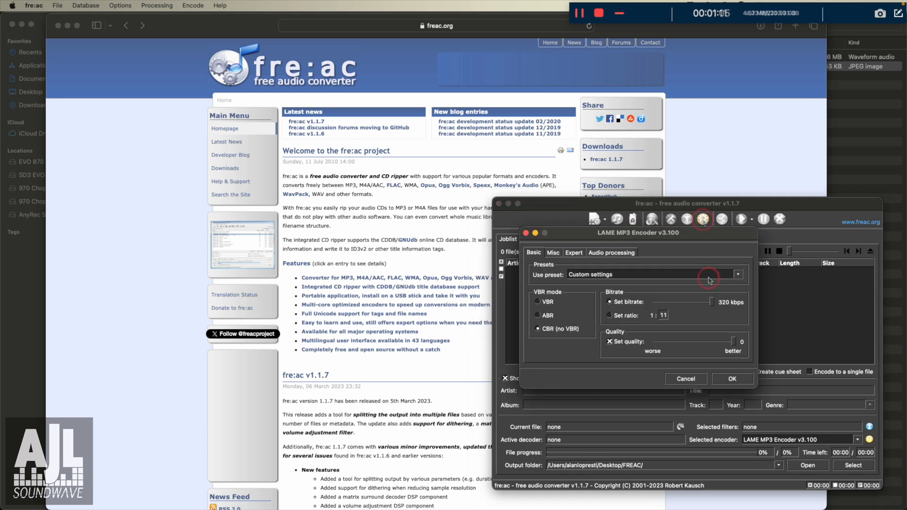
- Choose CBR encoding at 320 kbps with quality level 0 on the Basic tab
left_click(738, 274)
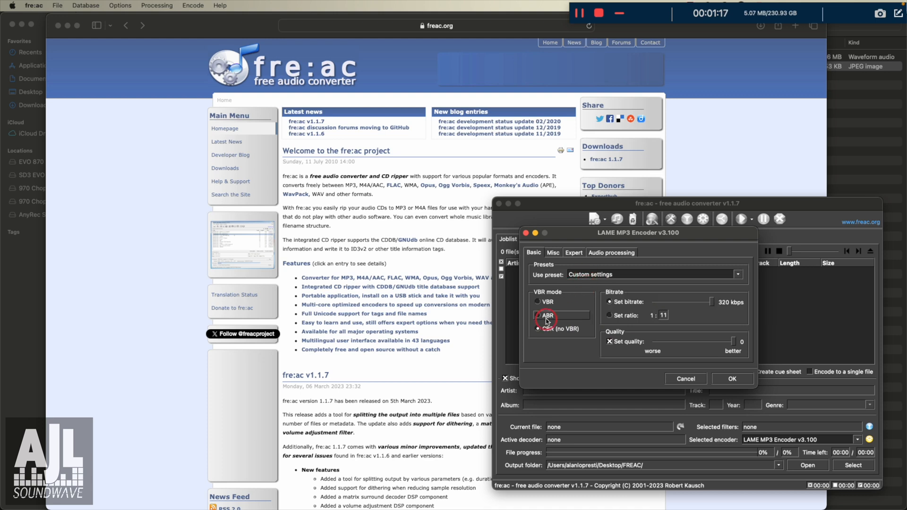
left_click(538, 329)
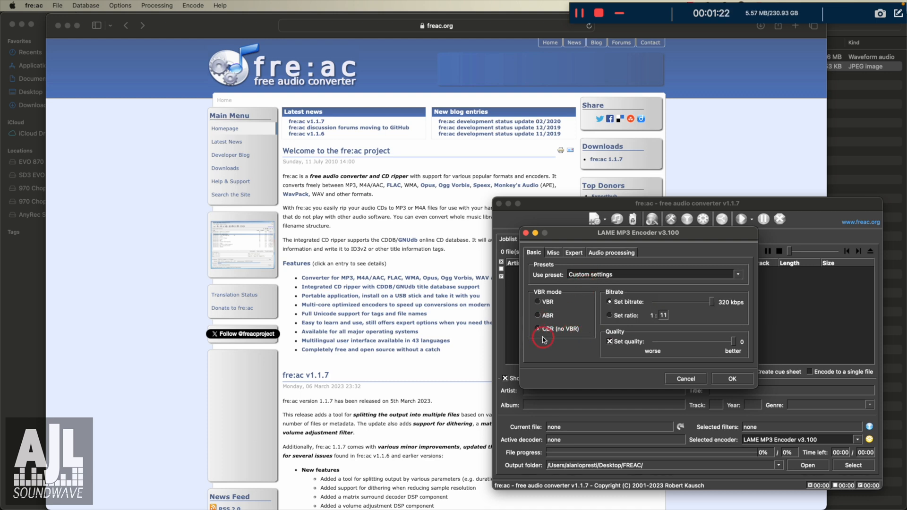
left_click(540, 329)
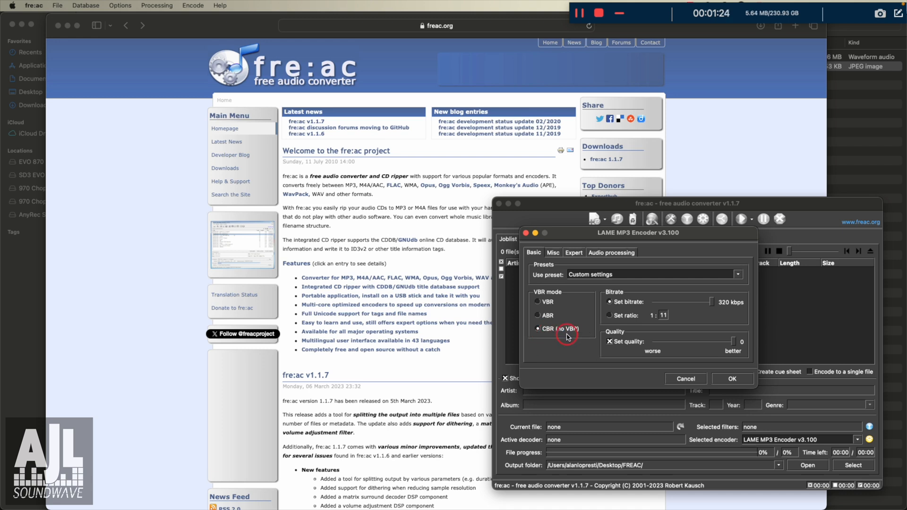
mouse_move(552, 338)
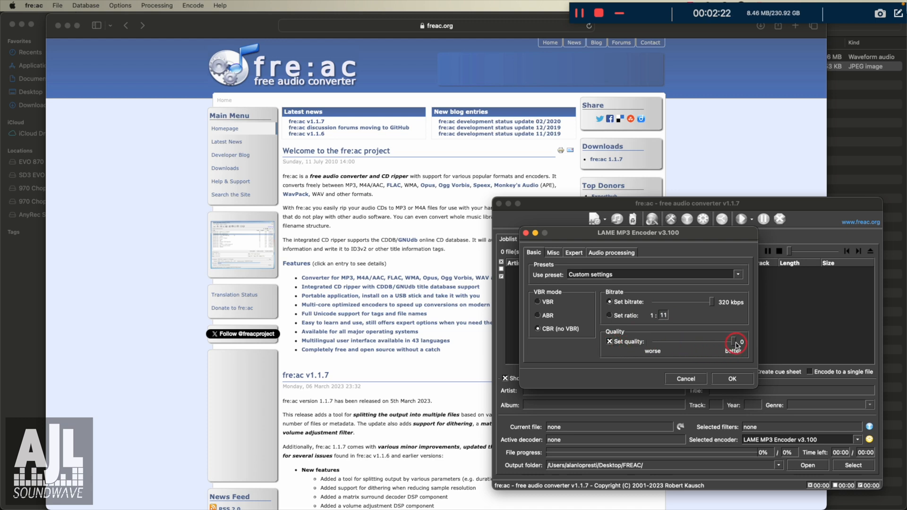
left_click(553, 253)
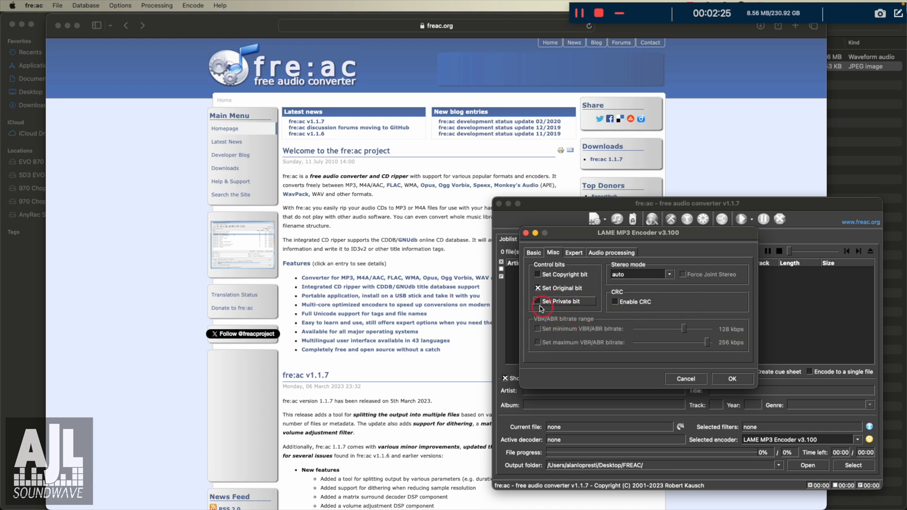
left_click(543, 301)
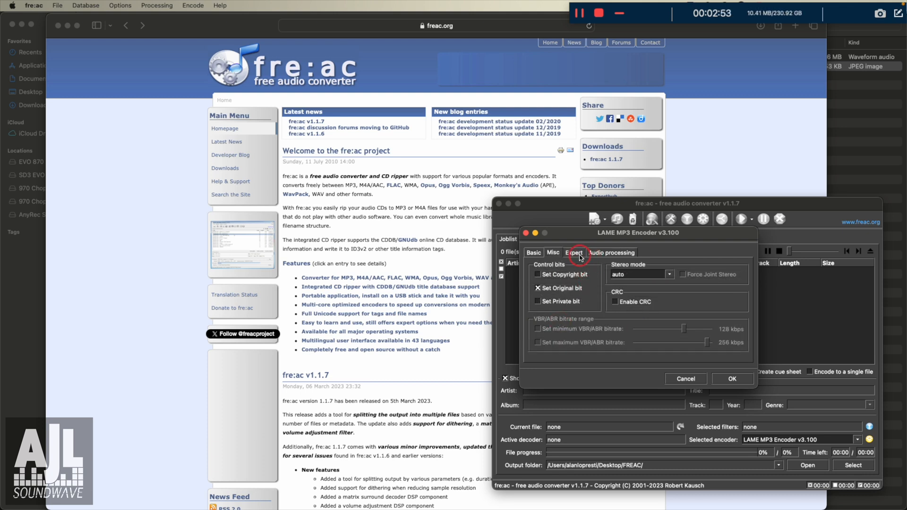
- Review the Expert, Misc and Audio processing tabs without changing anything
left_click(574, 253)
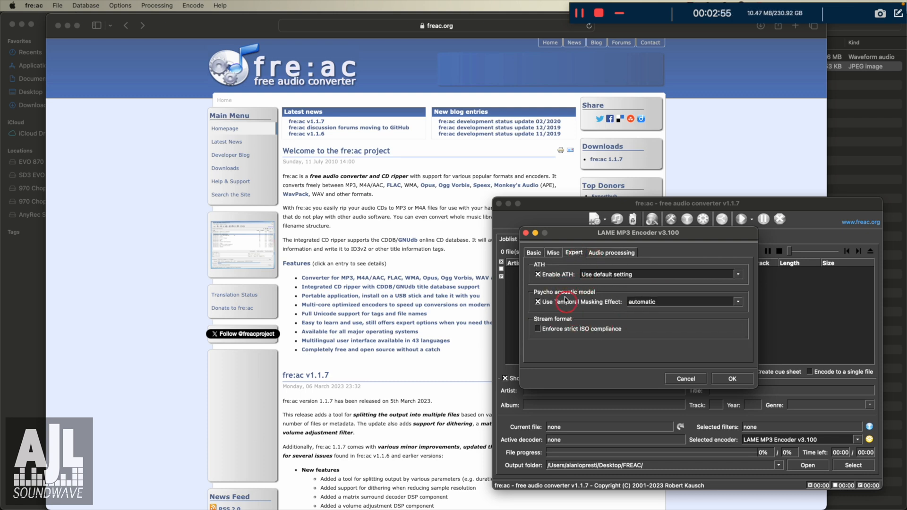
left_click(611, 252)
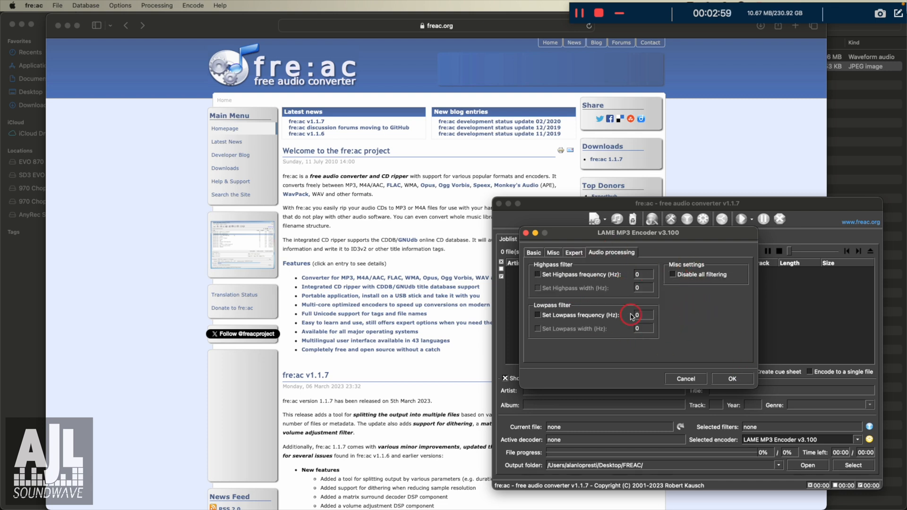
left_click(533, 252)
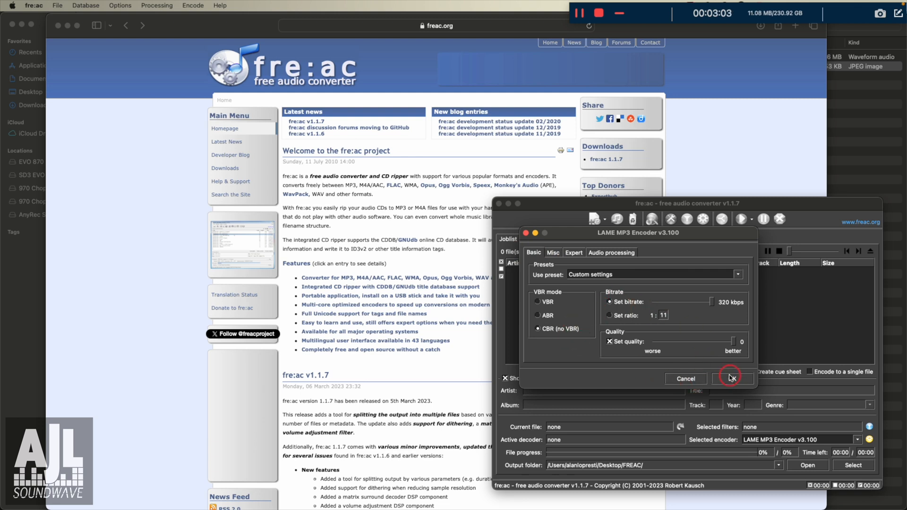
- Confirm the LAME MP3 encoder settings with OK
left_click(733, 379)
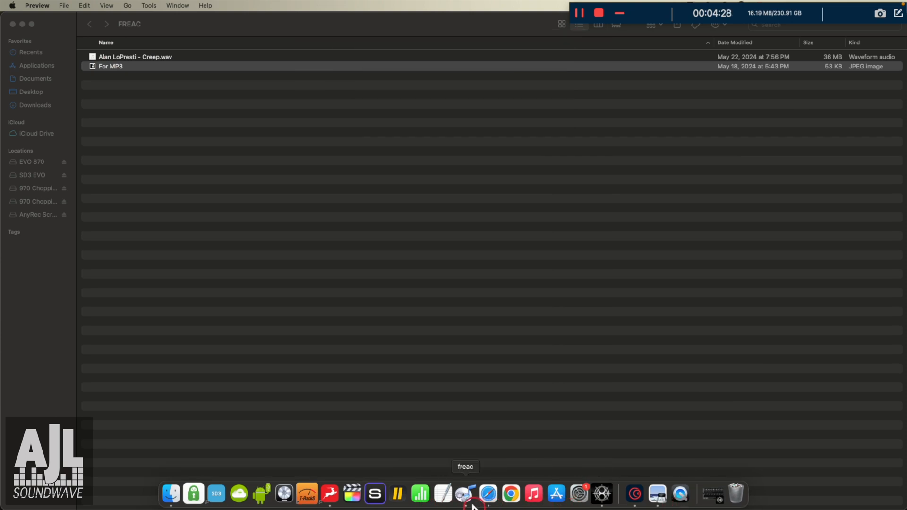
- Select the Creep track in fre:ac's joblist and show its Tags editor
left_click(465, 494)
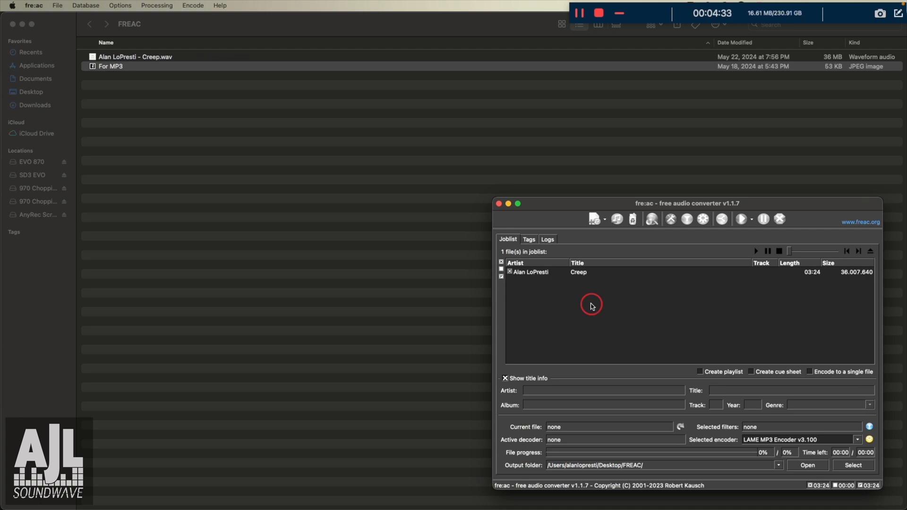
left_click(529, 273)
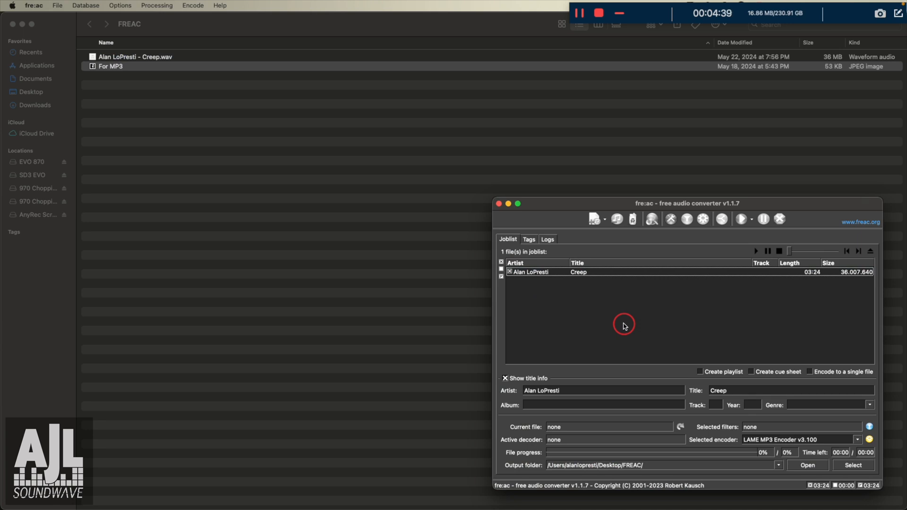
left_click(528, 239)
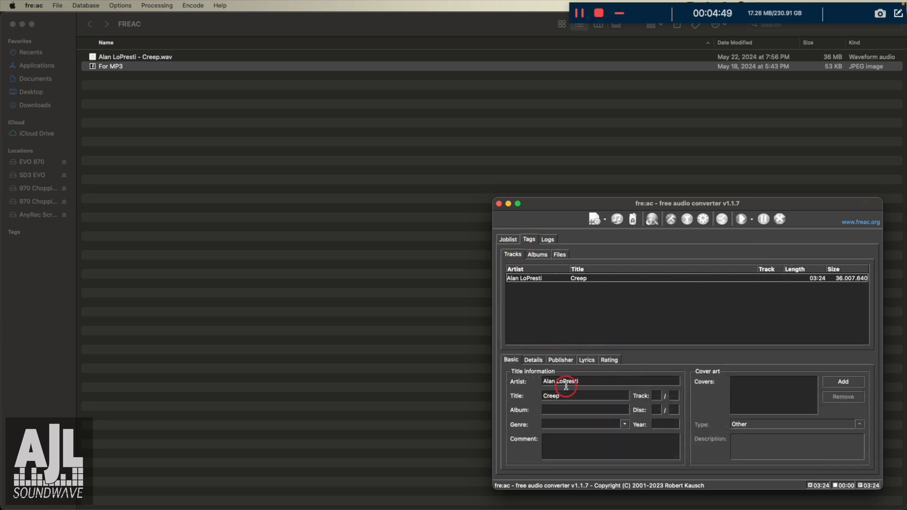
- Enter track number 1, year 2024 and genre Alt. Rock for Creep
left_click(584, 410)
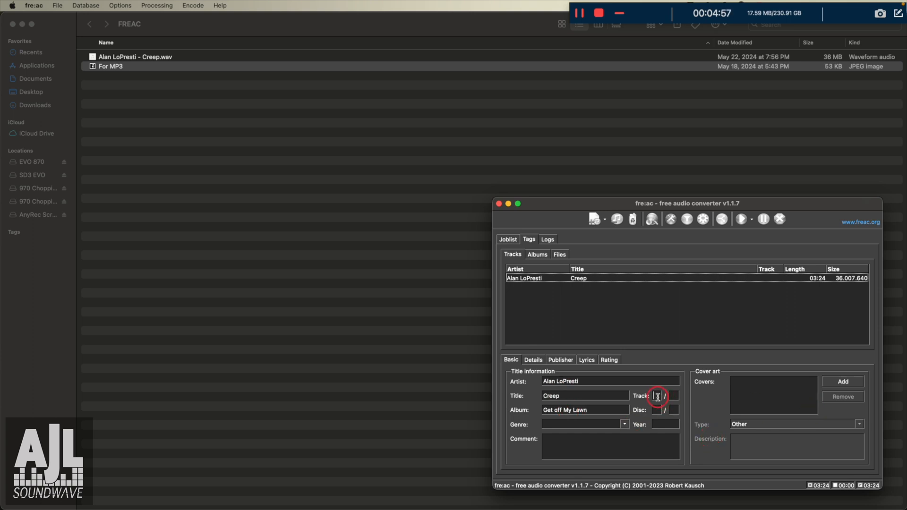
type("1")
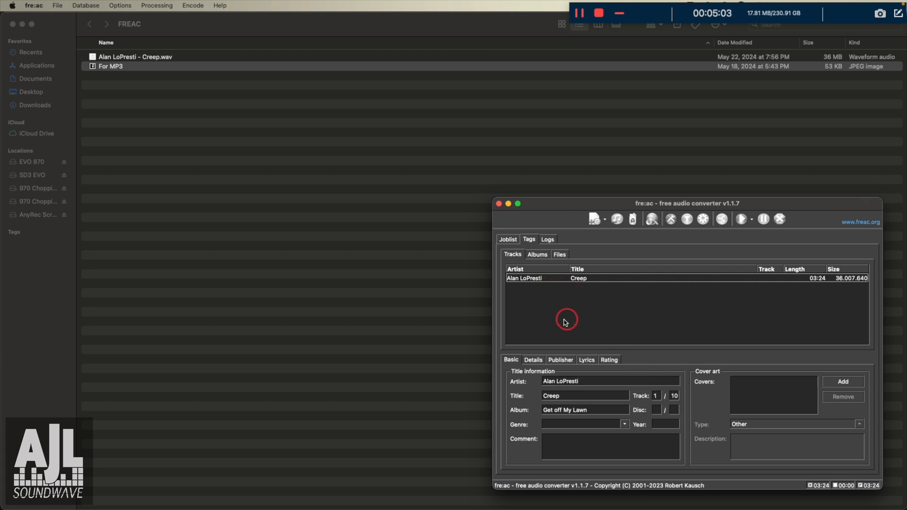
mouse_move(575, 317)
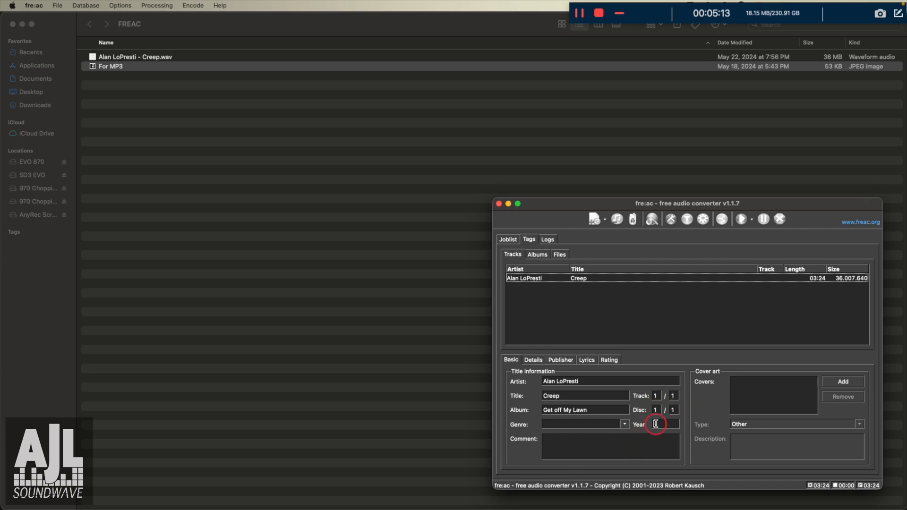
type("2024")
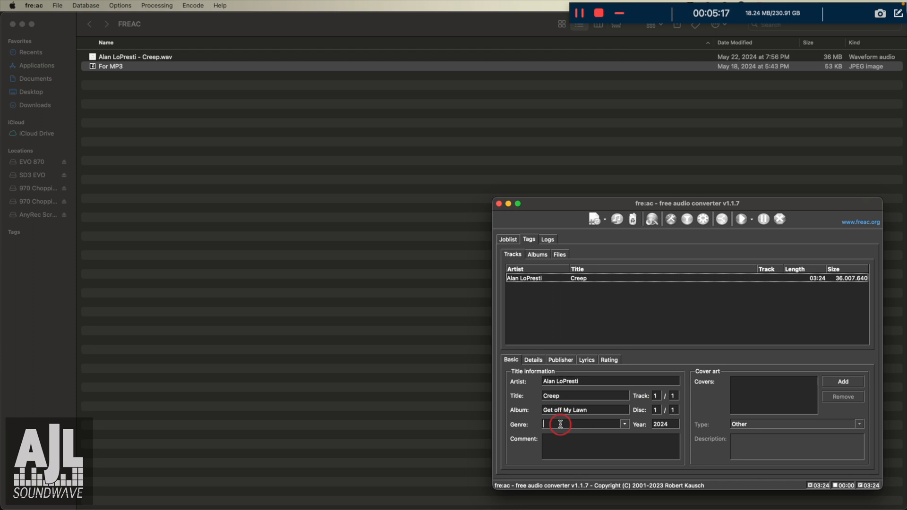
left_click(624, 424)
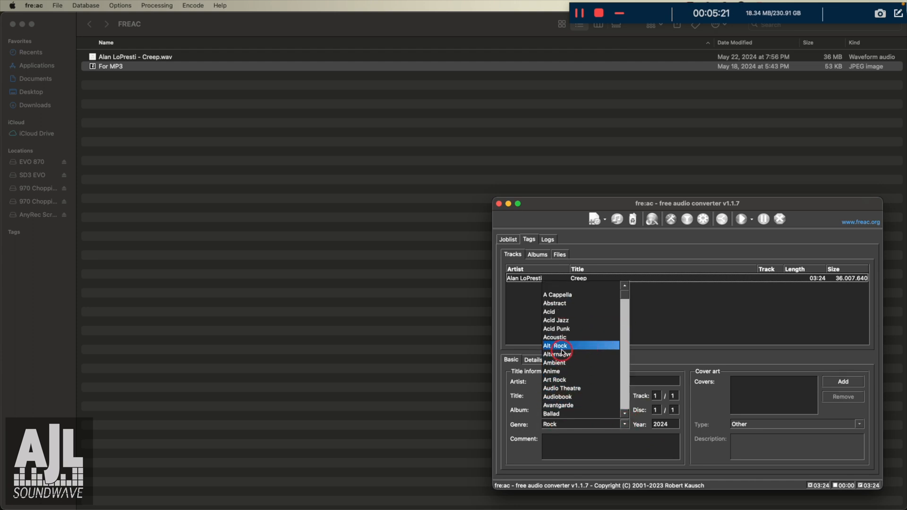
left_click(559, 345)
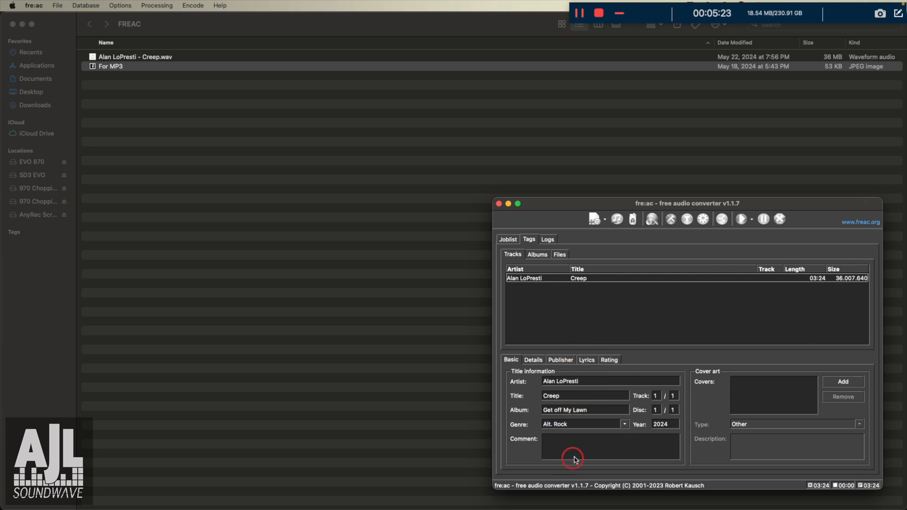
mouse_move(765, 394)
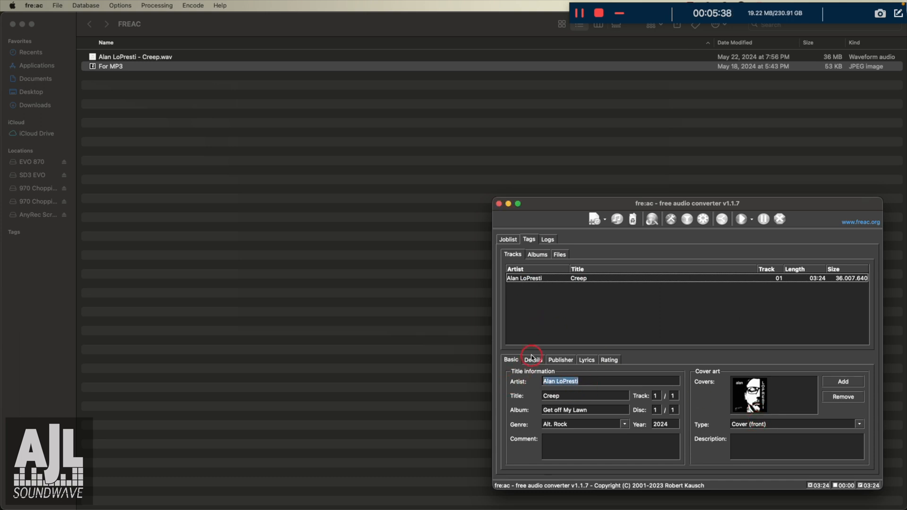
- Enter Alan LoPresti in the album artist, composer, lyricist and original-artist credit fields
left_click(532, 359)
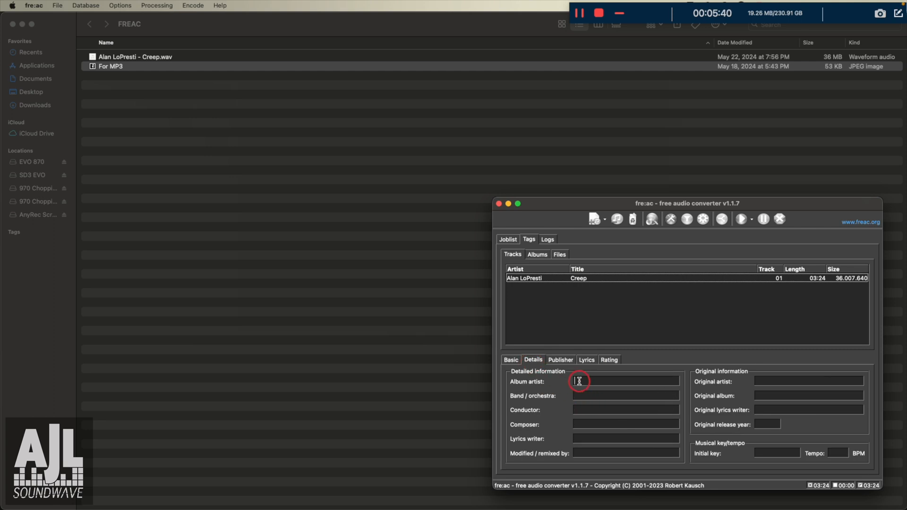
type("Alan LoPresti")
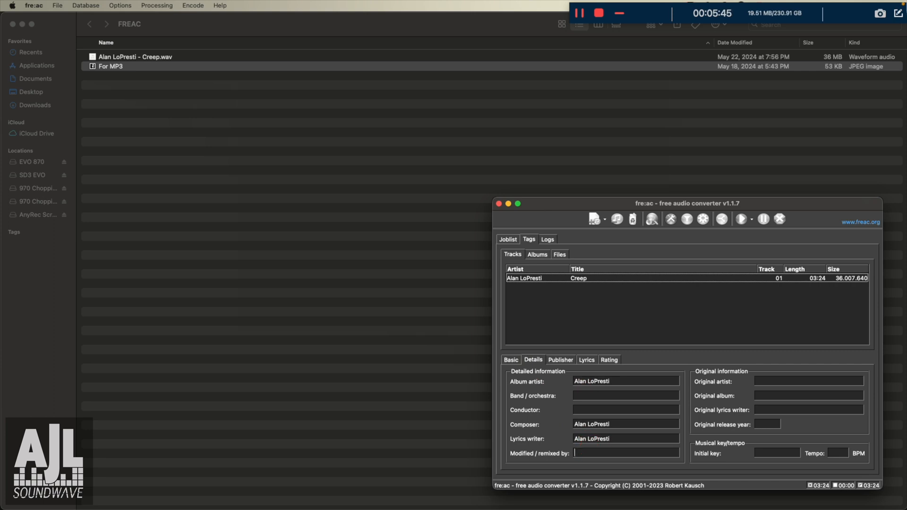
type("Alan LoPresti")
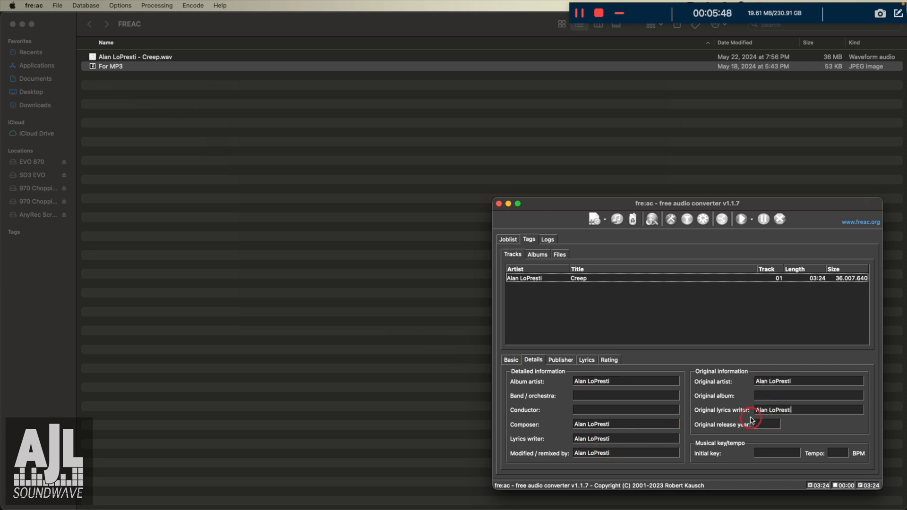
left_click(560, 359)
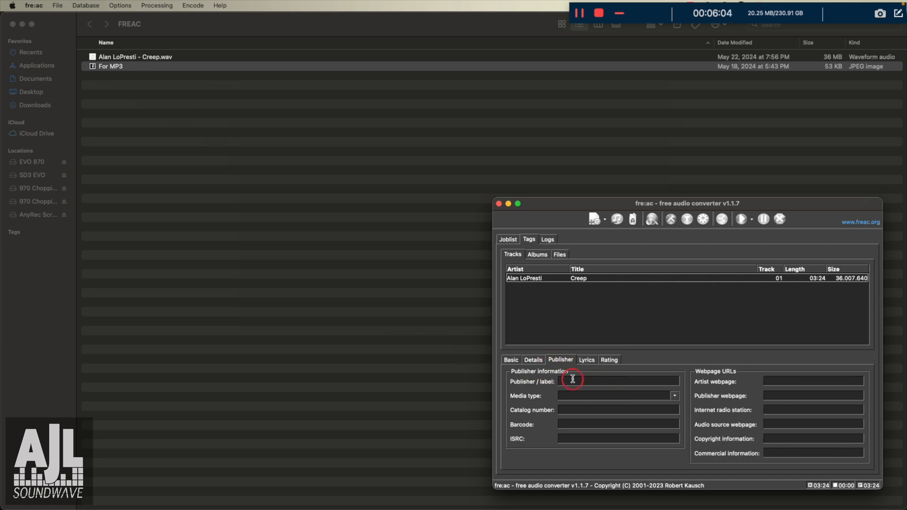
type("Alan LoPresti")
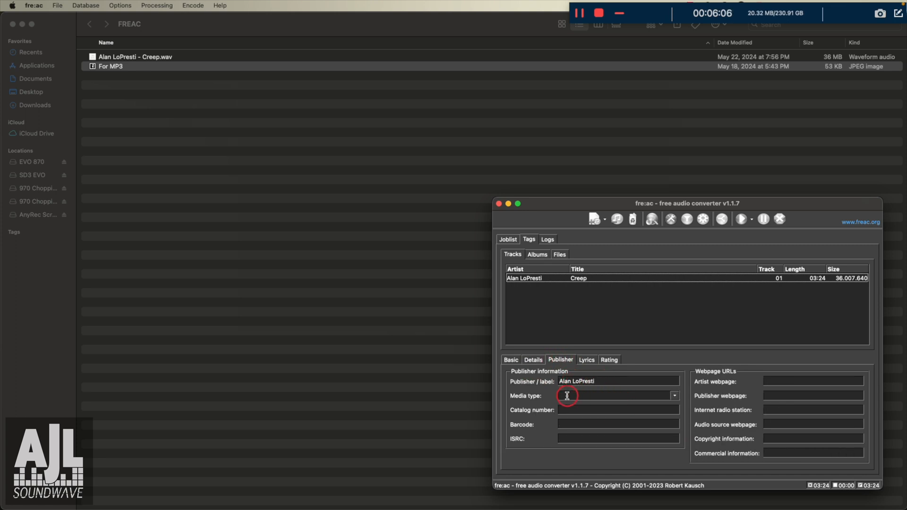
left_click(812, 381)
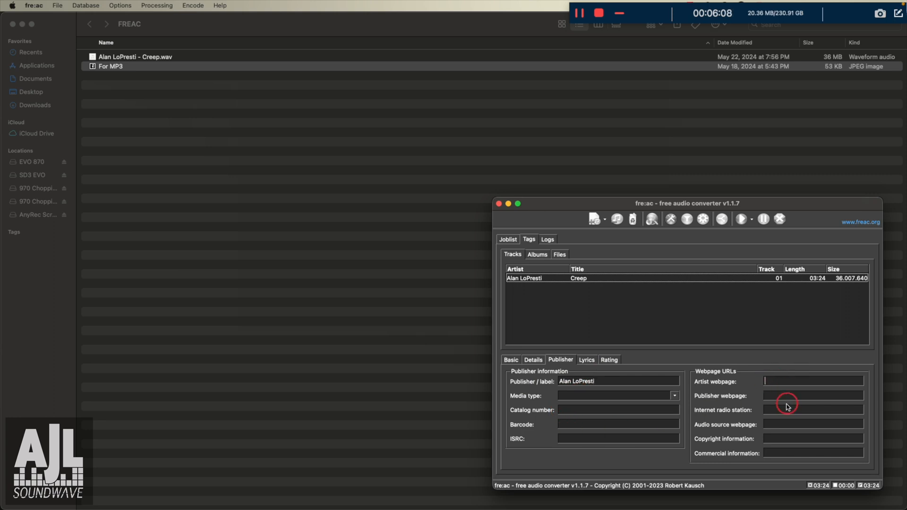
type("www.ajlsoundweave")
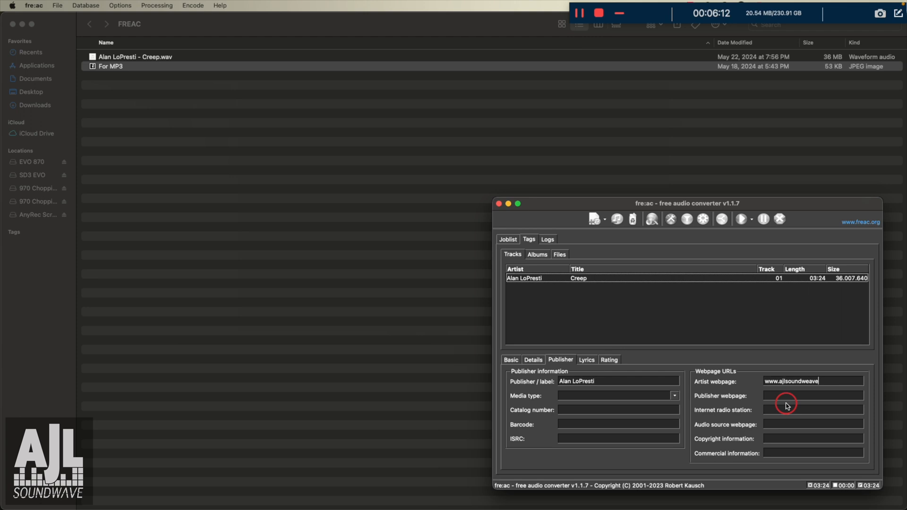
type(".com")
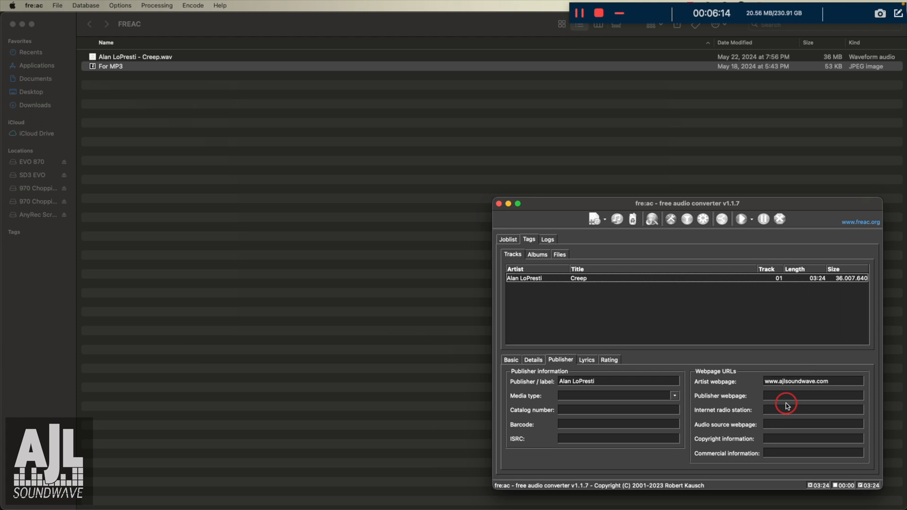
mouse_move(778, 447)
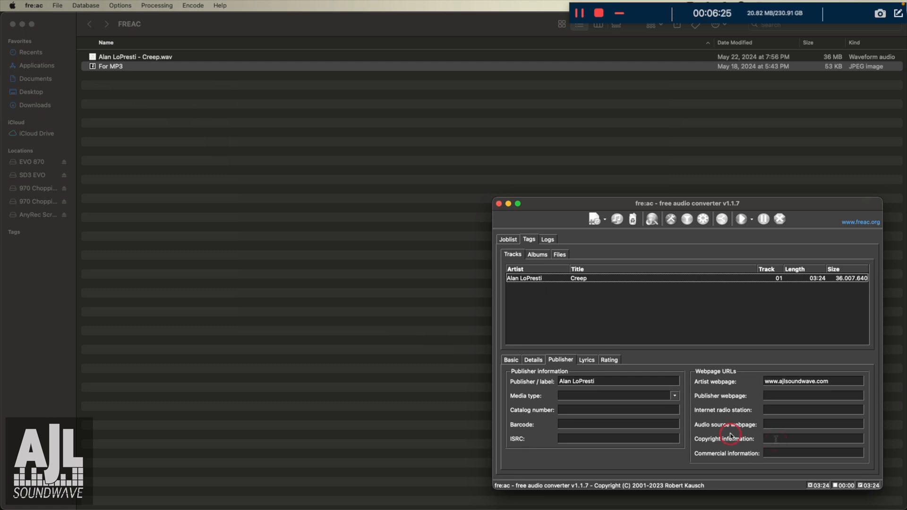
type("@2024")
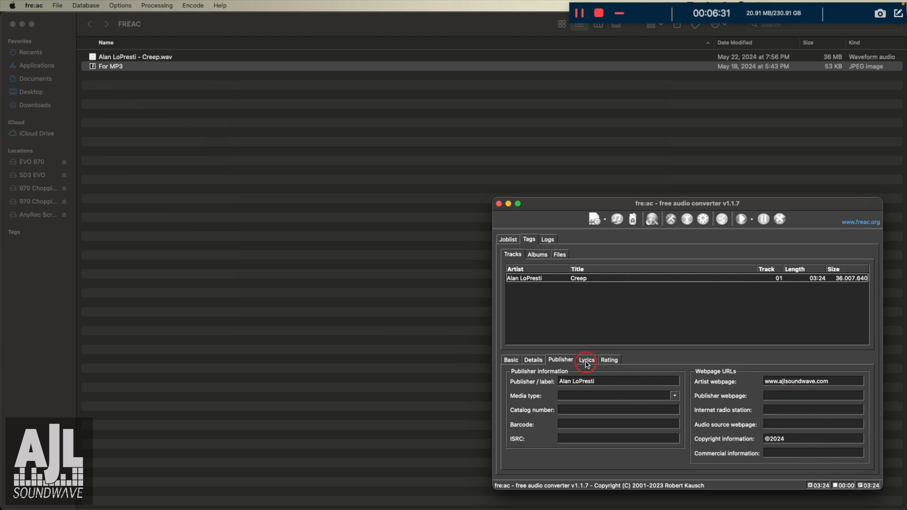
left_click(608, 360)
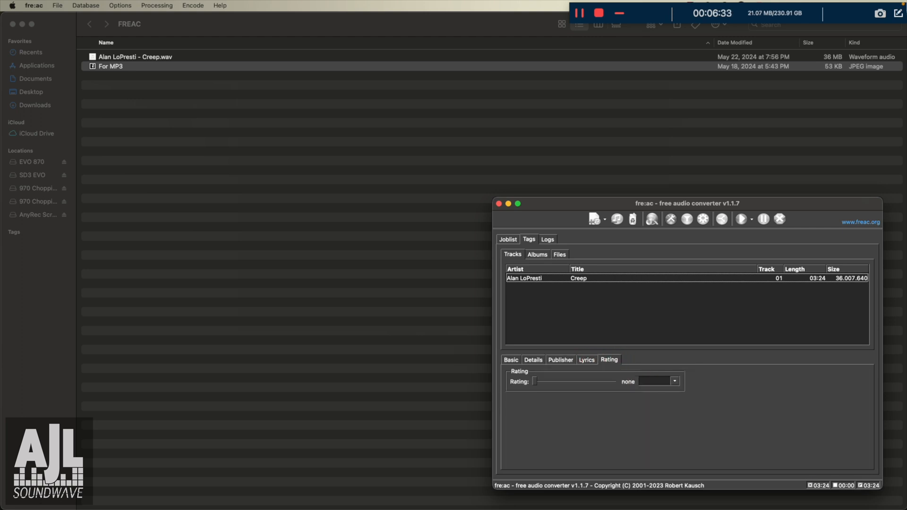
left_click(559, 255)
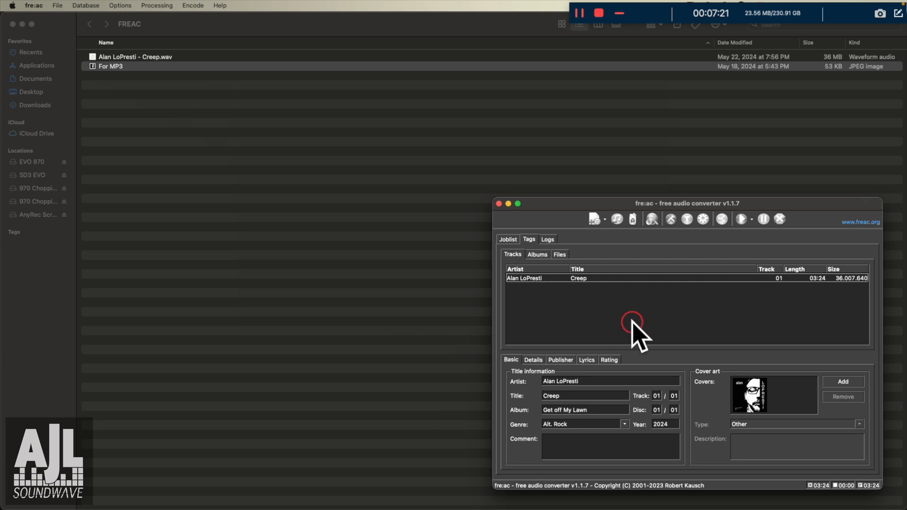
mouse_move(705, 325)
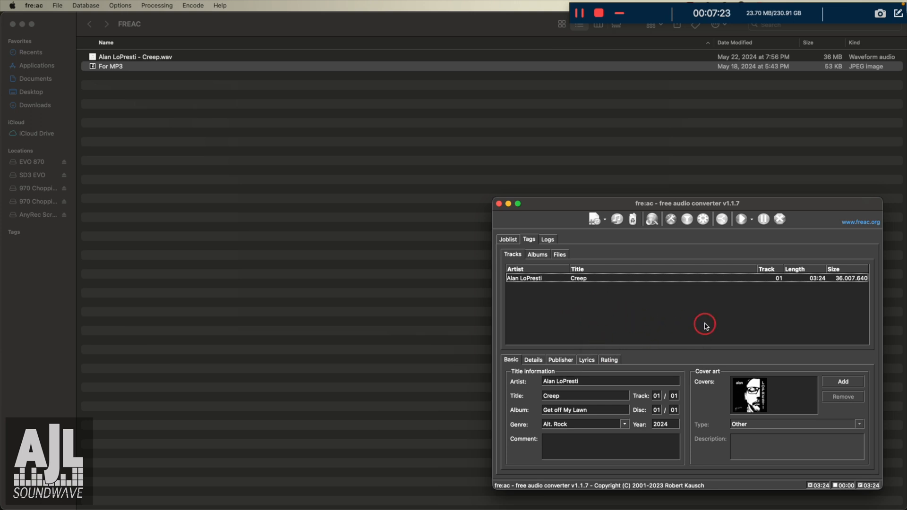
- Encode Creep to MP3 and open the 'Alan LoPresti - Get off My Lawn' folder
left_click(606, 278)
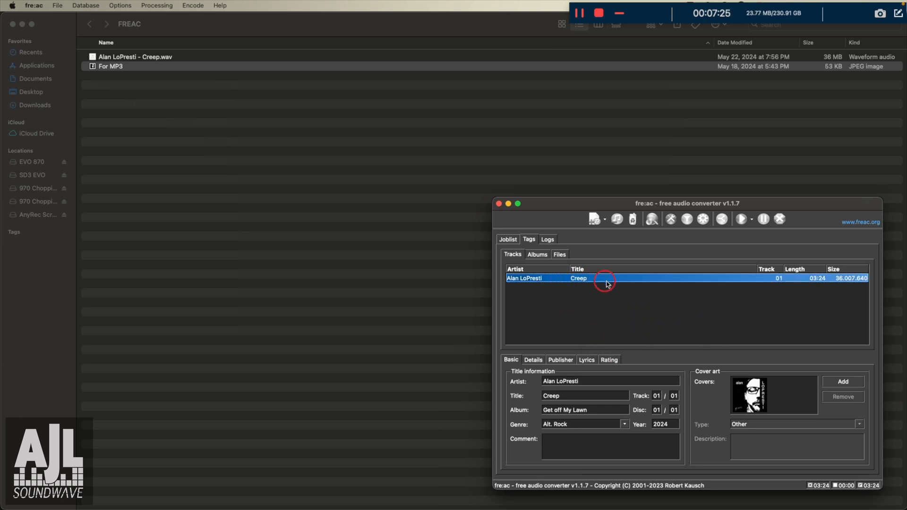
left_click(742, 219)
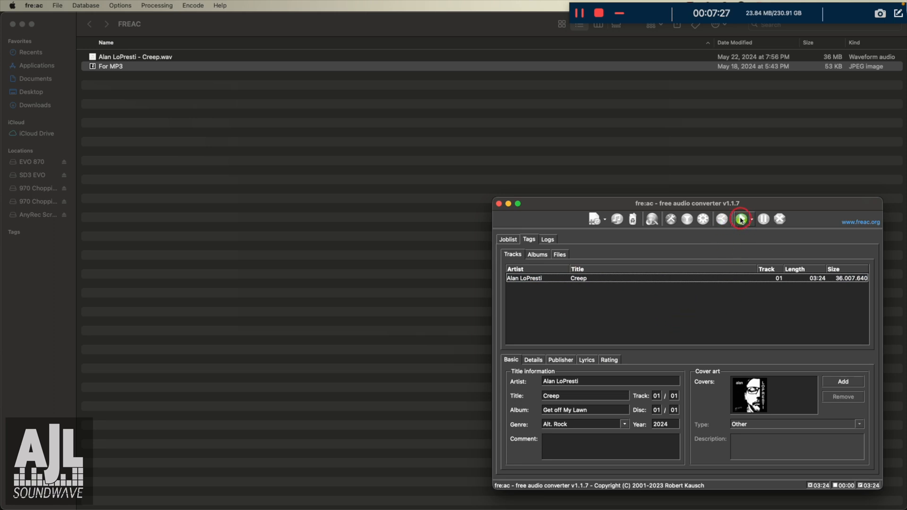
left_click(741, 219)
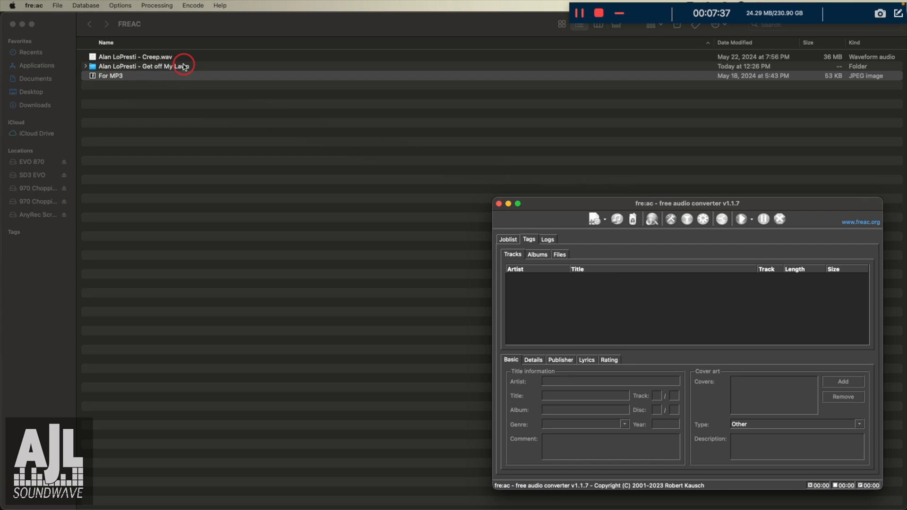
double_click(145, 66)
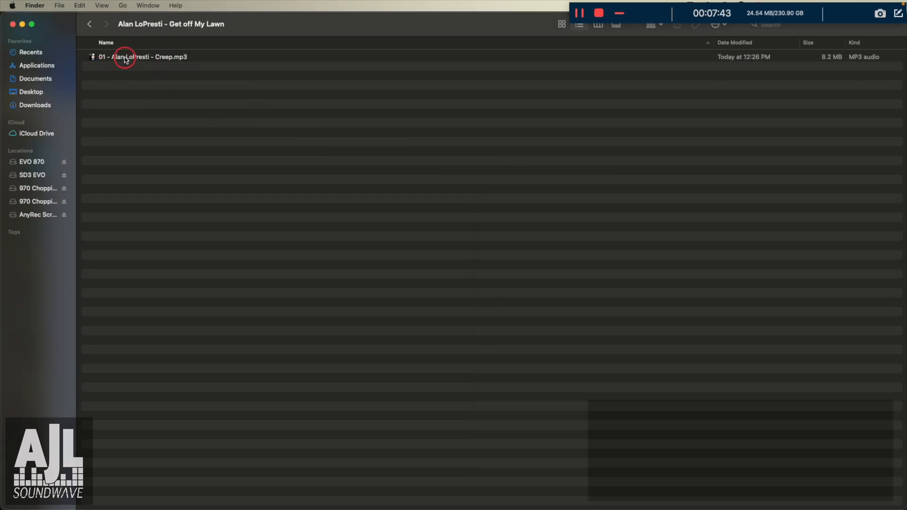